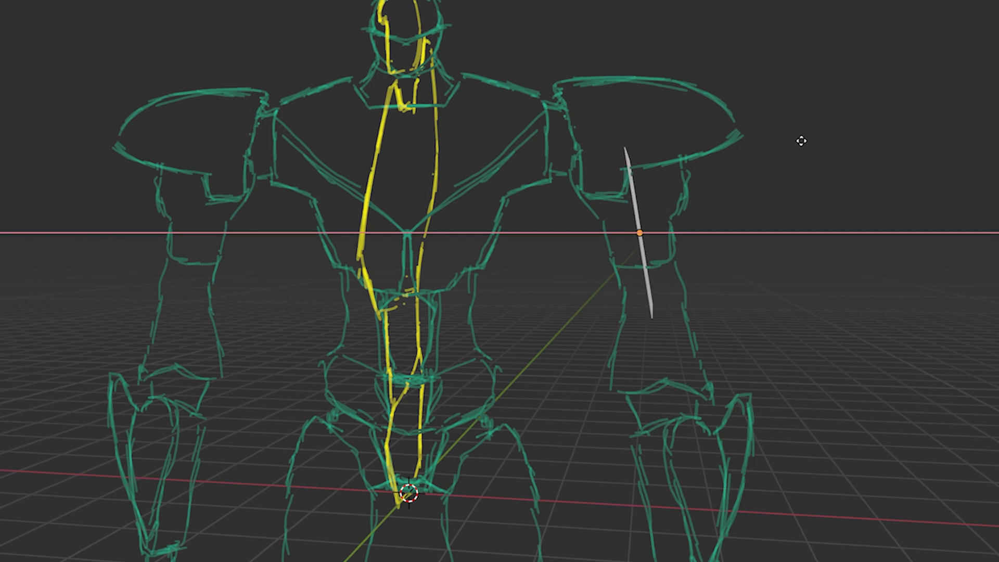
Add a blank Grease Pencil object from the Shift+A add menu
key("shift+a")
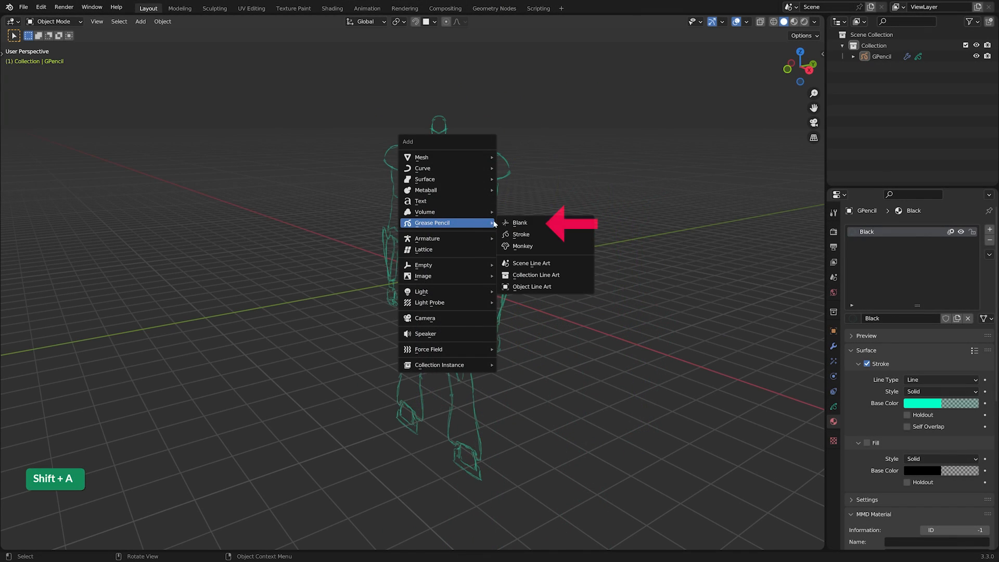
left_click(519, 223)
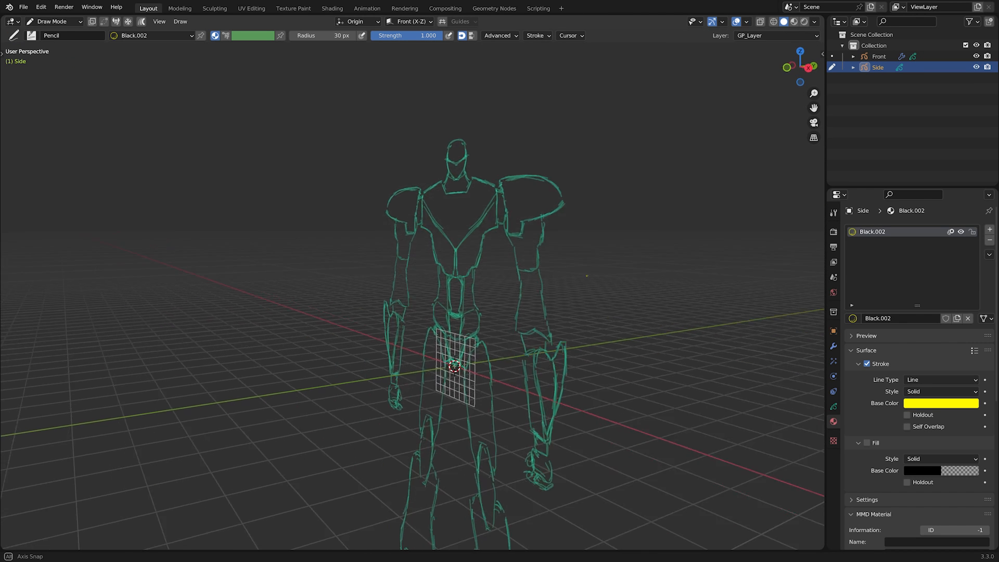
Change the Drawing Plane from Front (X-Z) to Side (Y-Z)
left_click(410, 21)
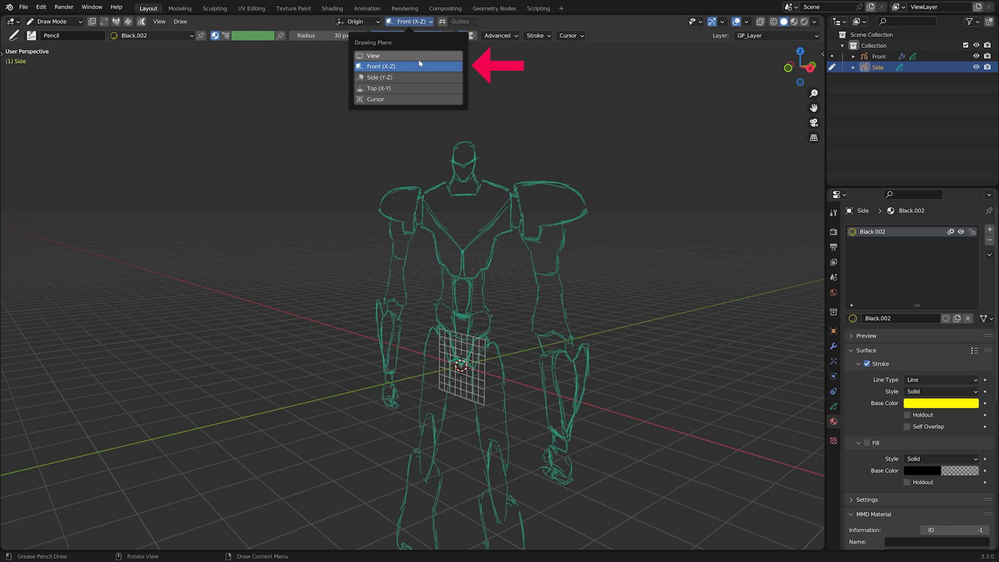
left_click(379, 77)
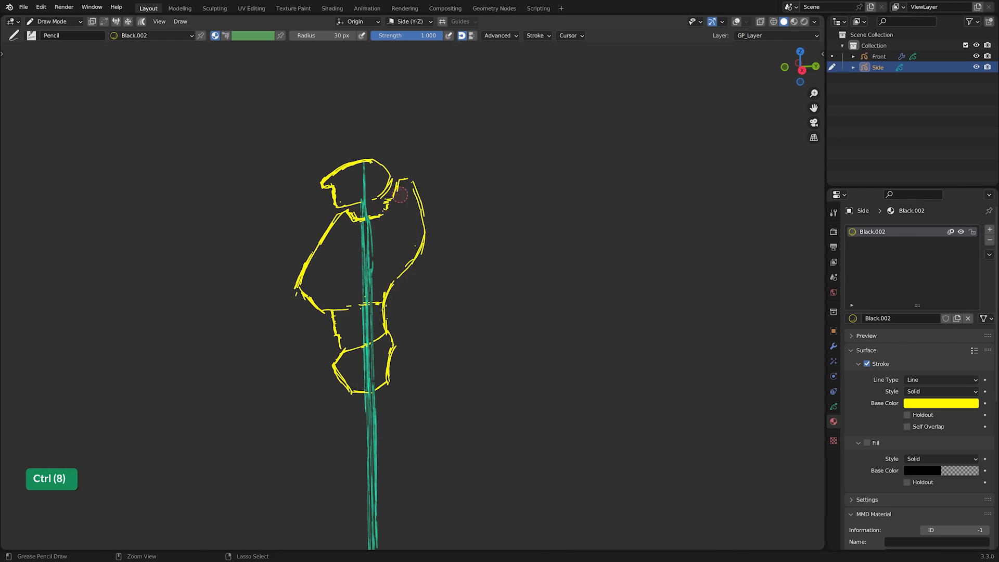
Add a blank Grease Pencil Arm object and set its stroke colour to purple
key("shift+a")
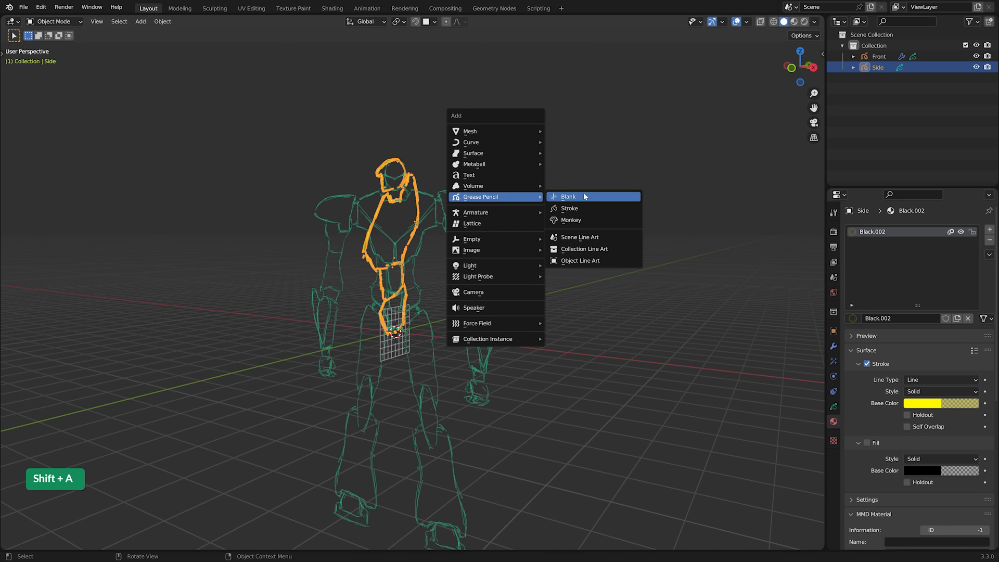
mouse_move(586, 199)
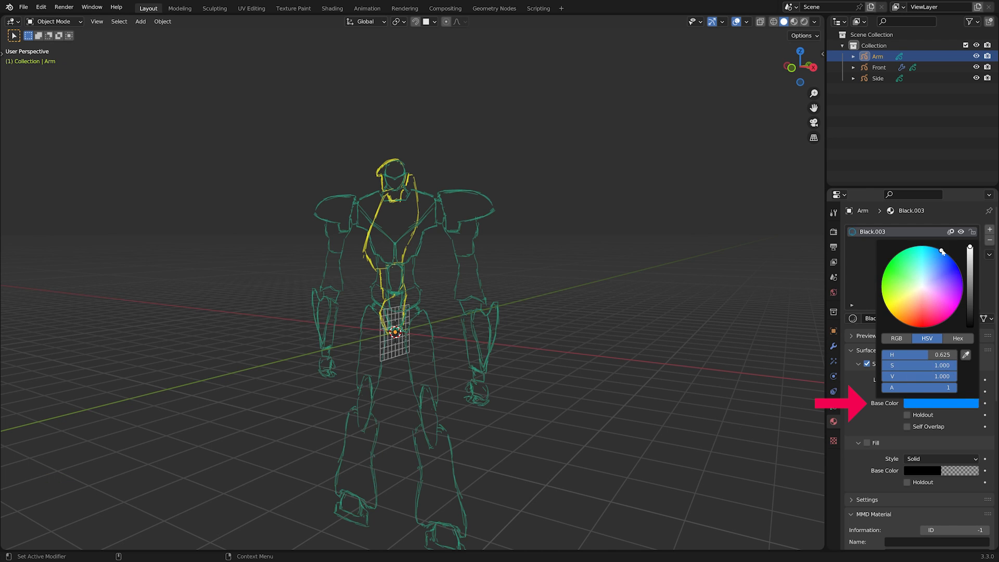
left_click(533, 236)
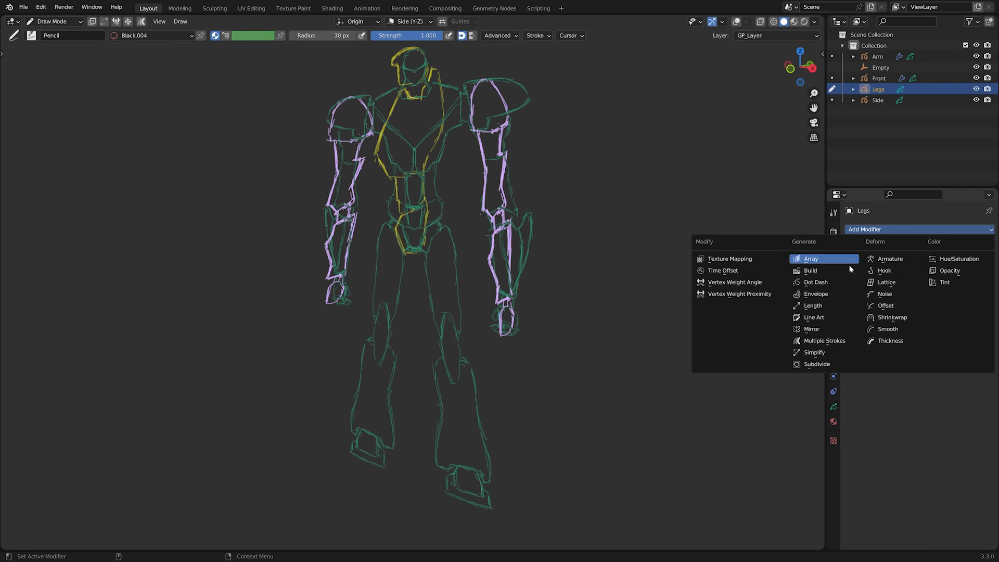
Give Legs a Mirror modifier using the Empty as the mirror object
left_click(812, 329)
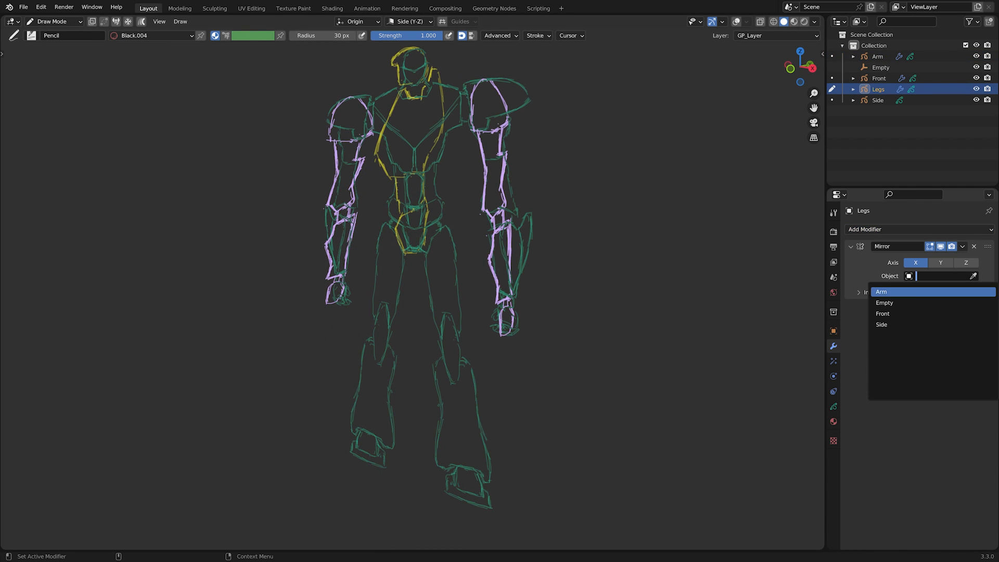
left_click(884, 303)
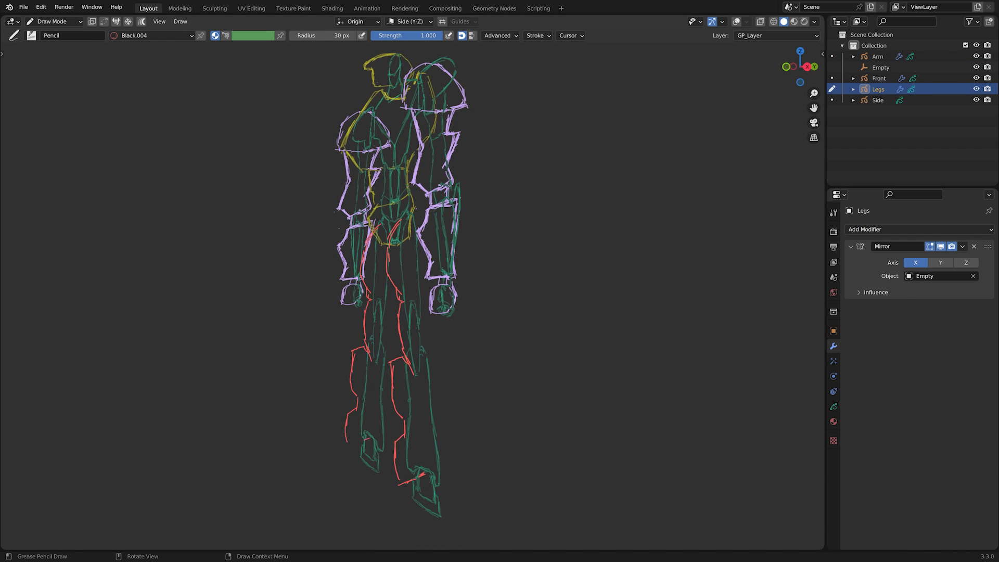